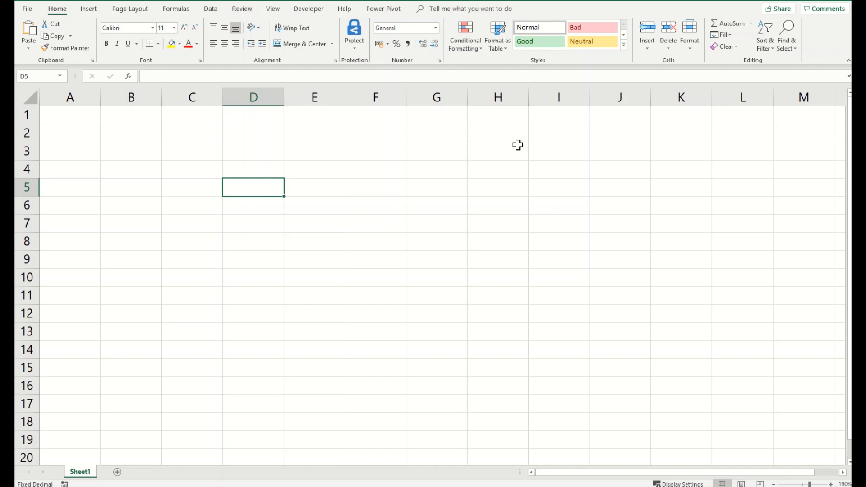
mouse_move(420, 196)
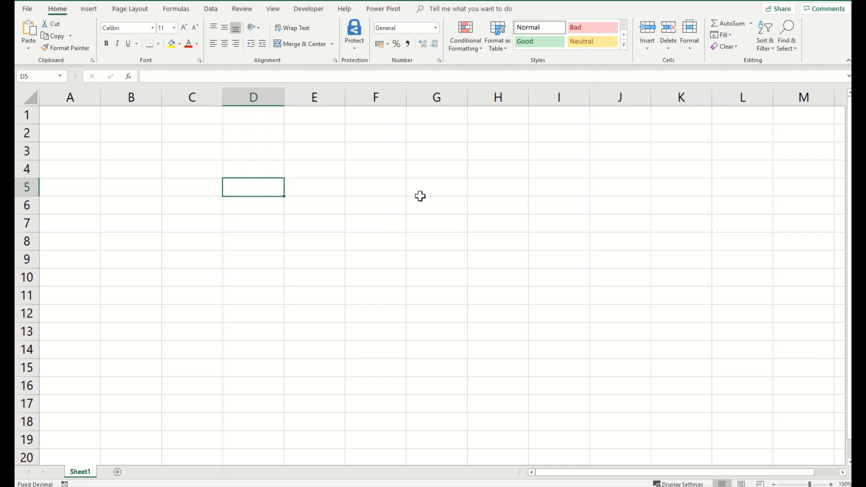
Bring up the ribbon customization context menu from the ribbon tab area.
right_click(83, 16)
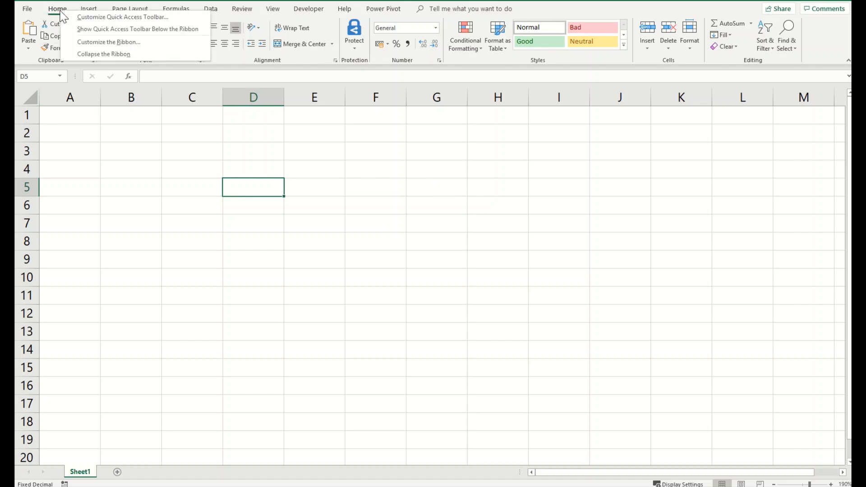
mouse_move(216, 30)
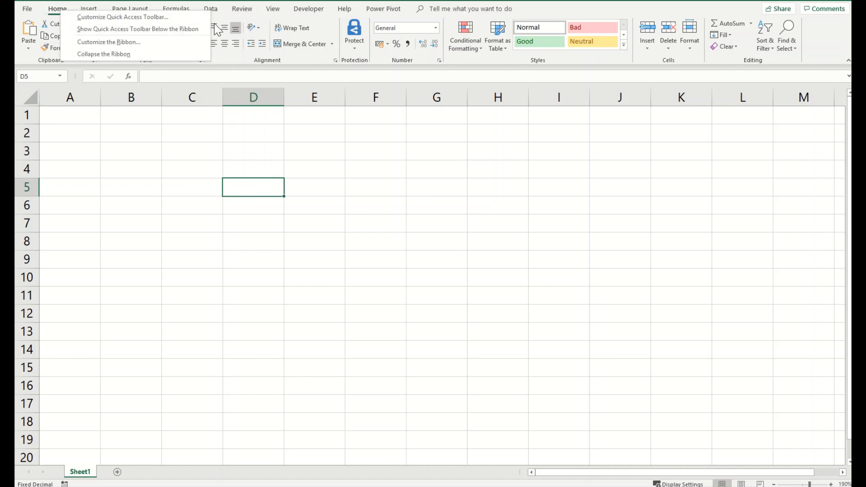
mouse_move(175, 23)
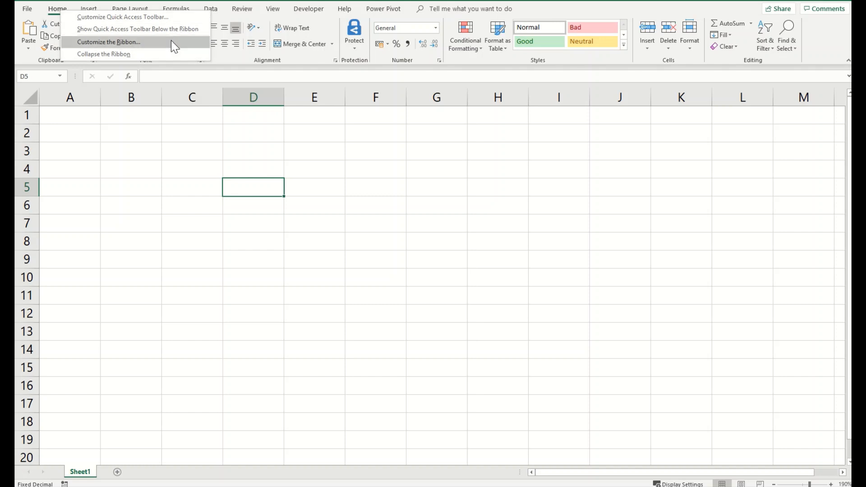
mouse_move(148, 50)
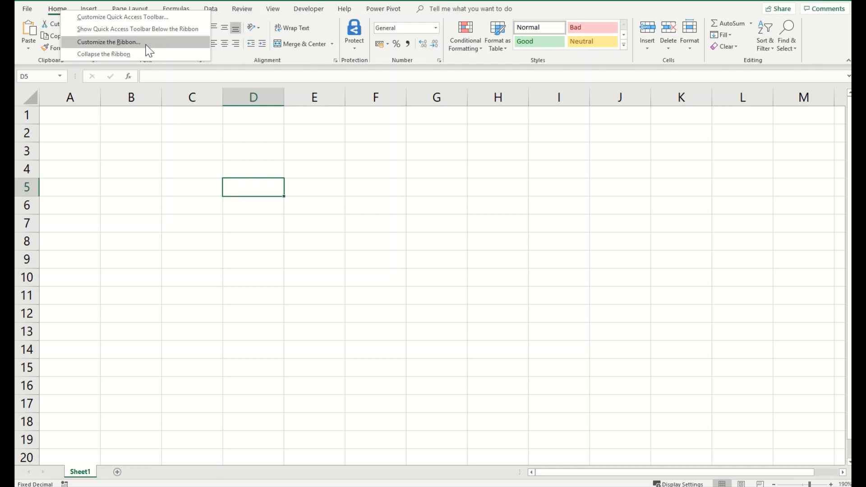
In Customize the Ribbon, collapse Home and select the expanded Review tab in Main Tabs.
click(109, 41)
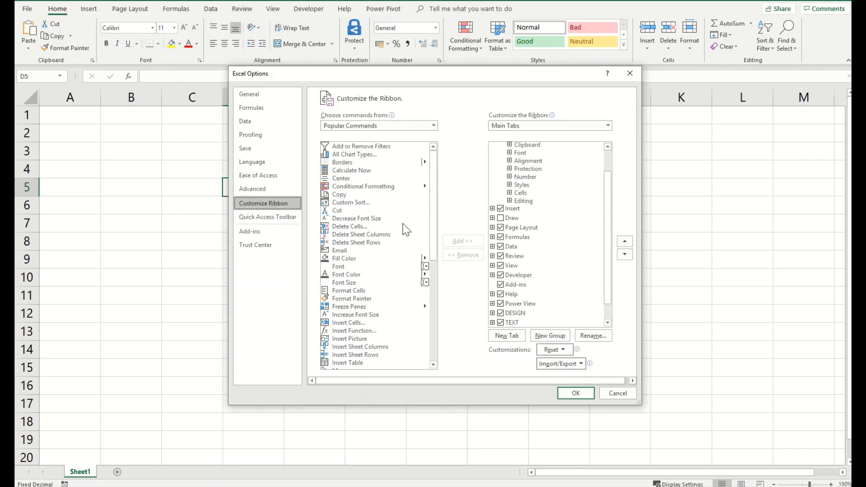
mouse_move(510, 108)
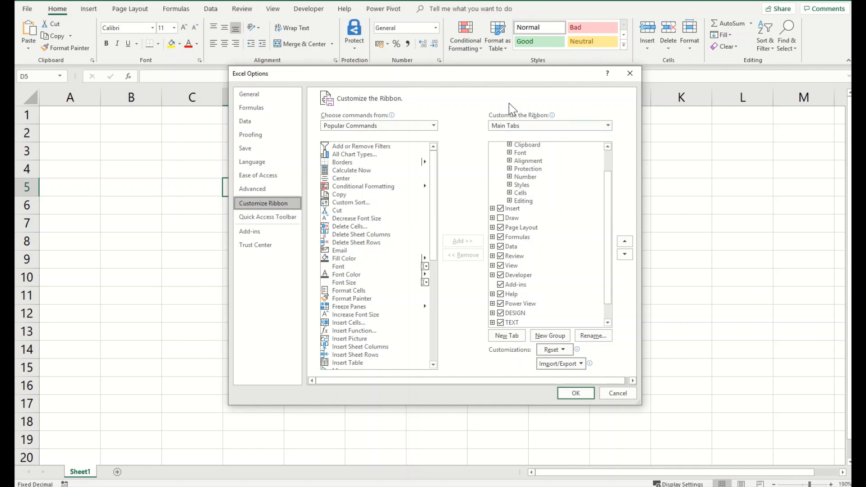
mouse_move(614, 108)
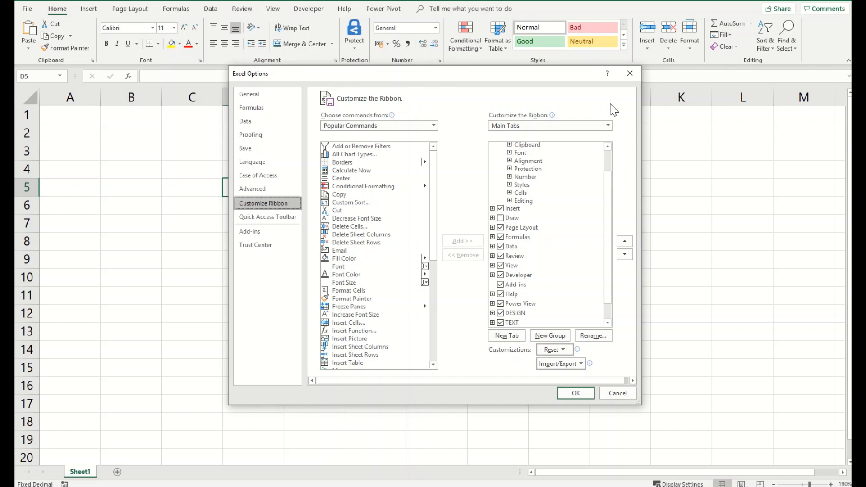
scroll(up, 3)
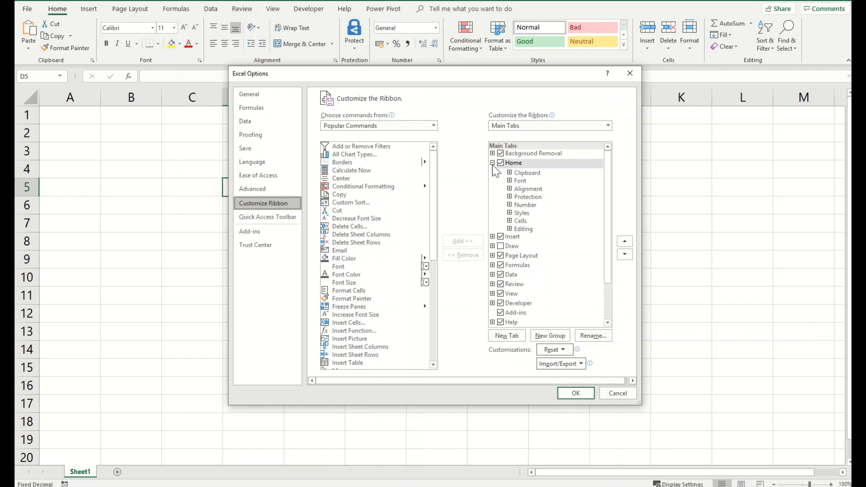
click(493, 162)
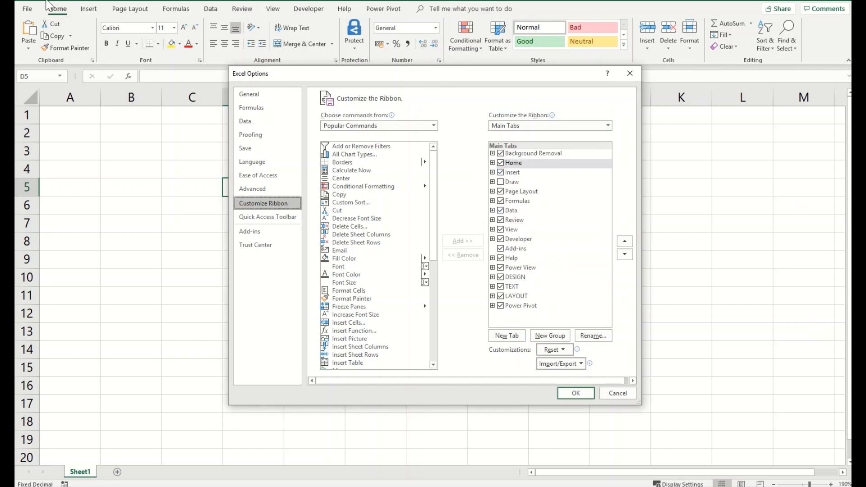
mouse_move(590, 21)
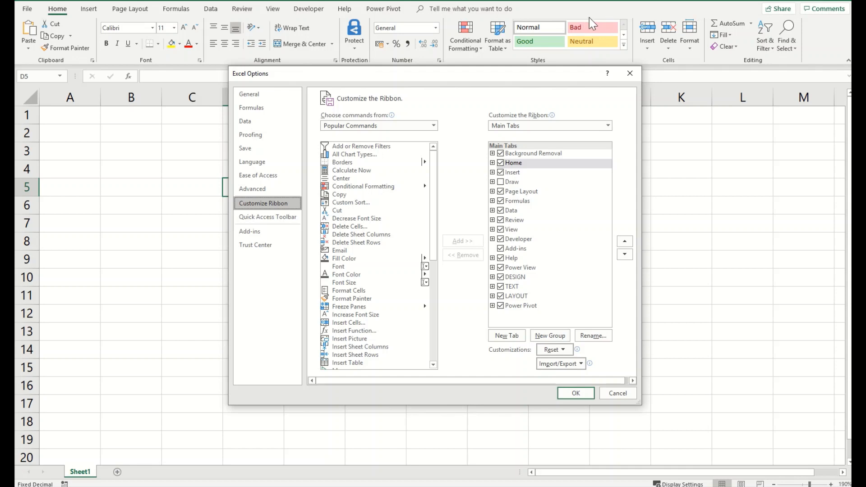
mouse_move(528, 287)
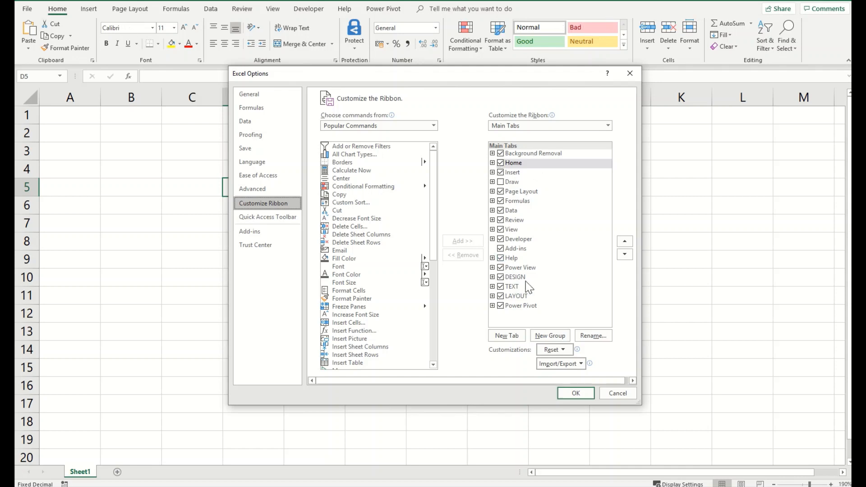
mouse_move(498, 250)
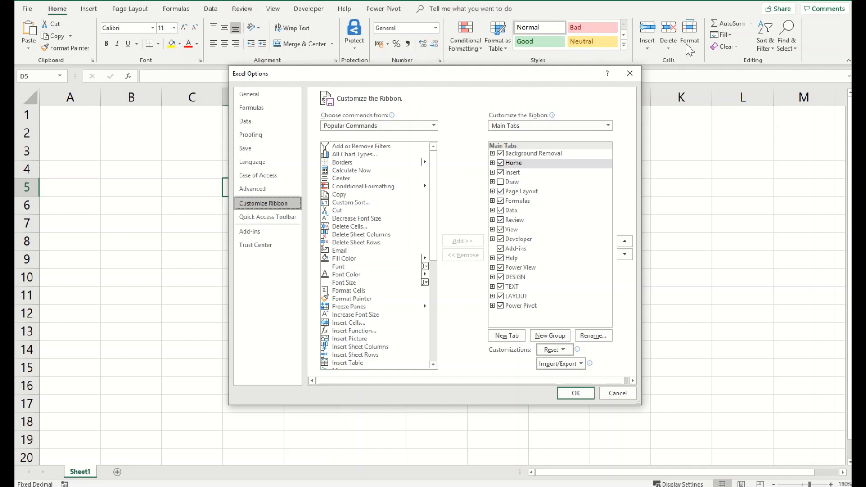
mouse_move(765, 30)
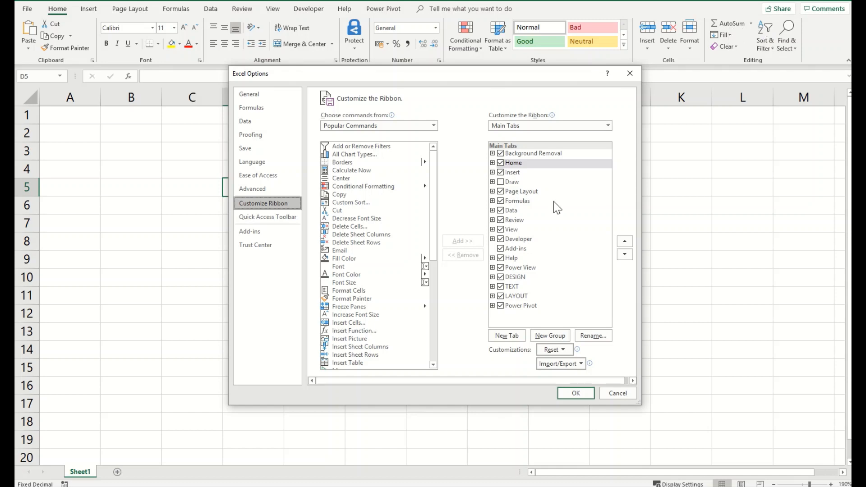
click(492, 219)
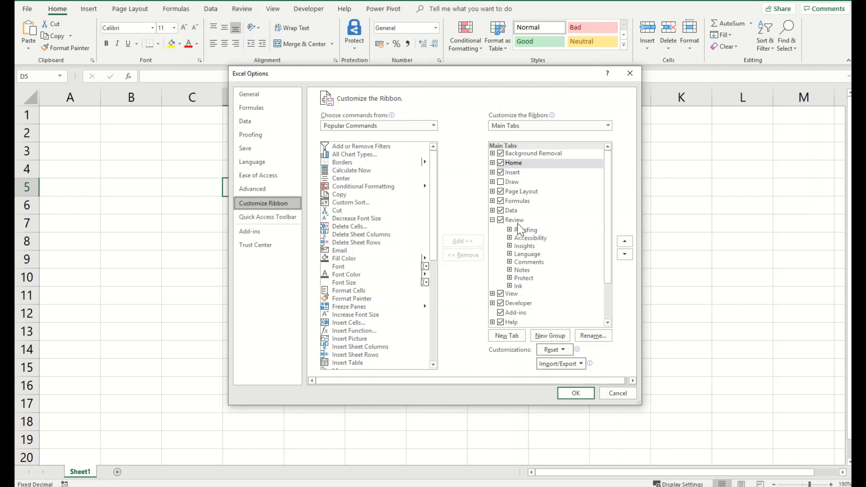
click(513, 220)
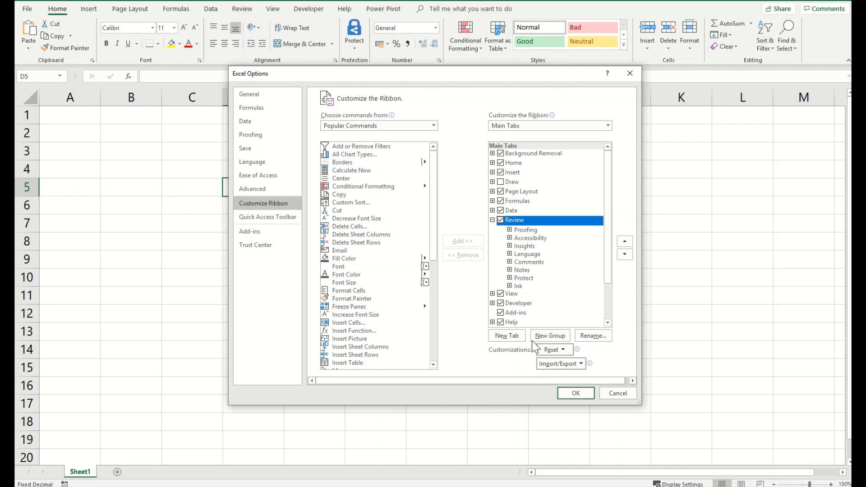
Add a new group under Review and rename it 'Track Changes' (Custom).
click(549, 335)
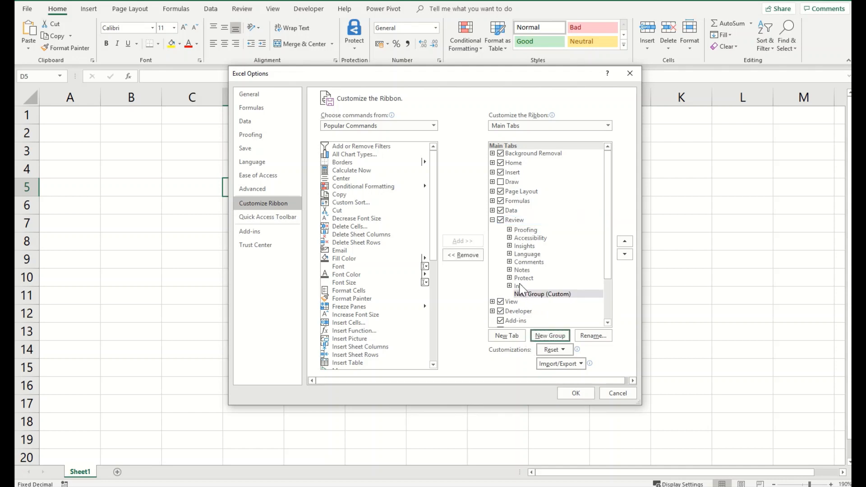
click(542, 293)
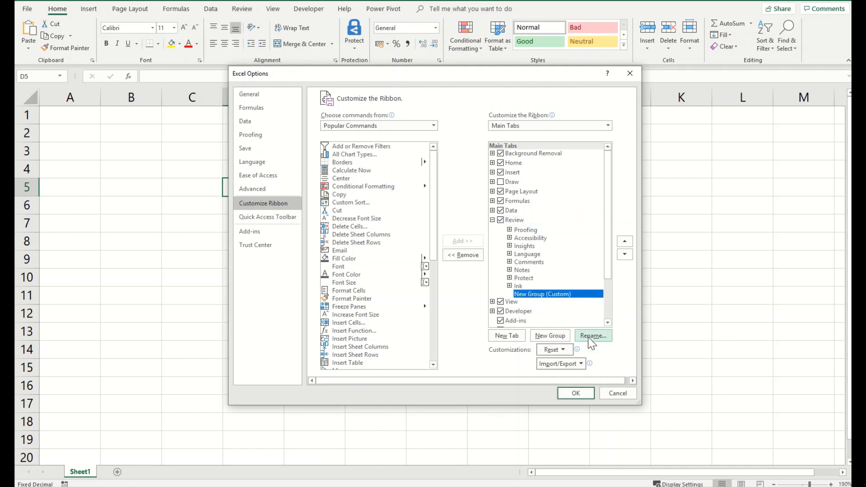
click(593, 335)
text(Track)
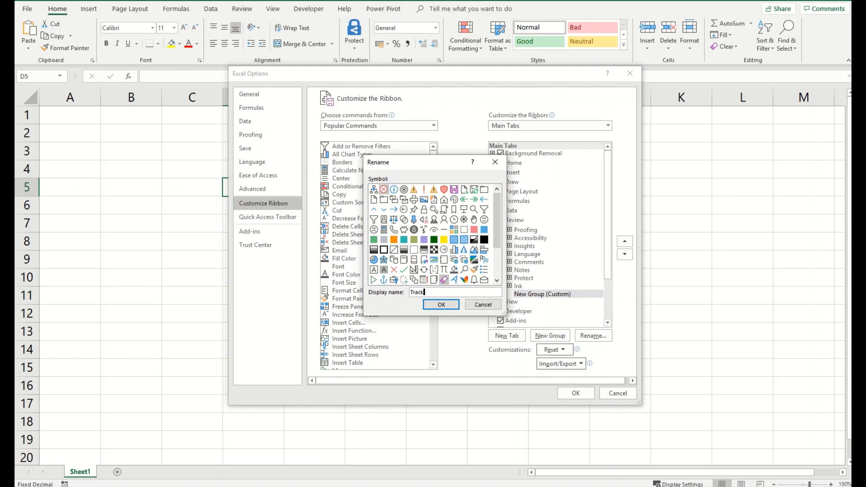
text(Change)
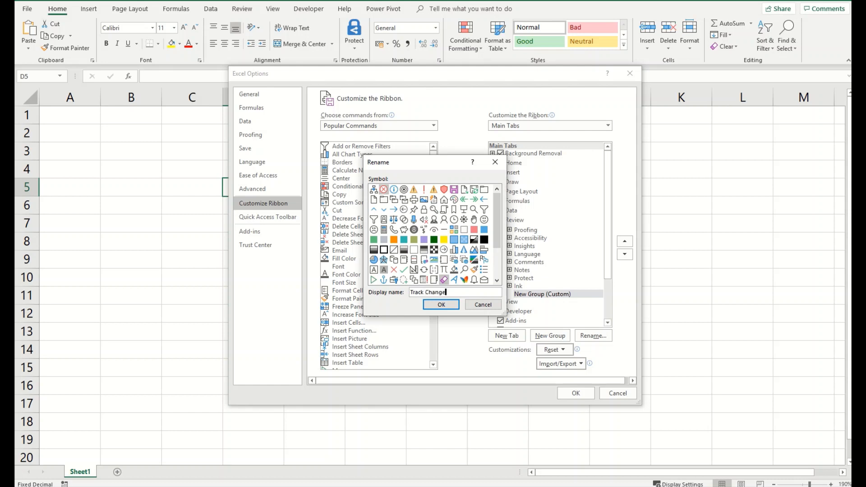
text(s)
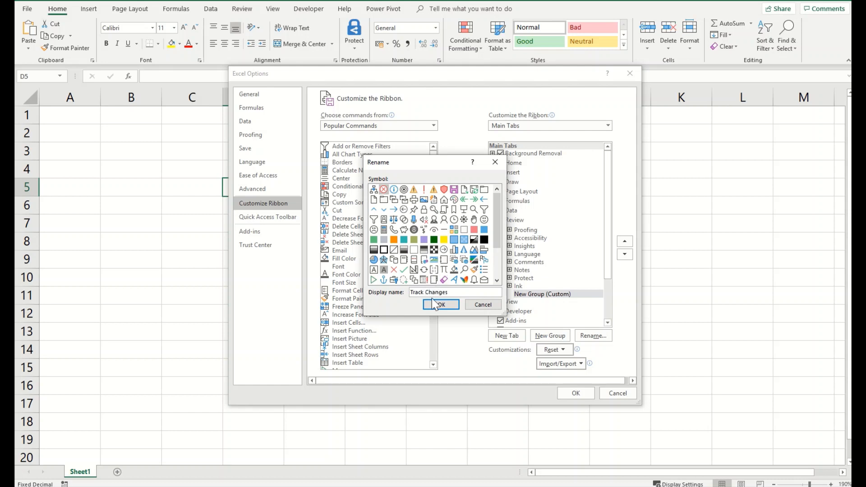
click(440, 305)
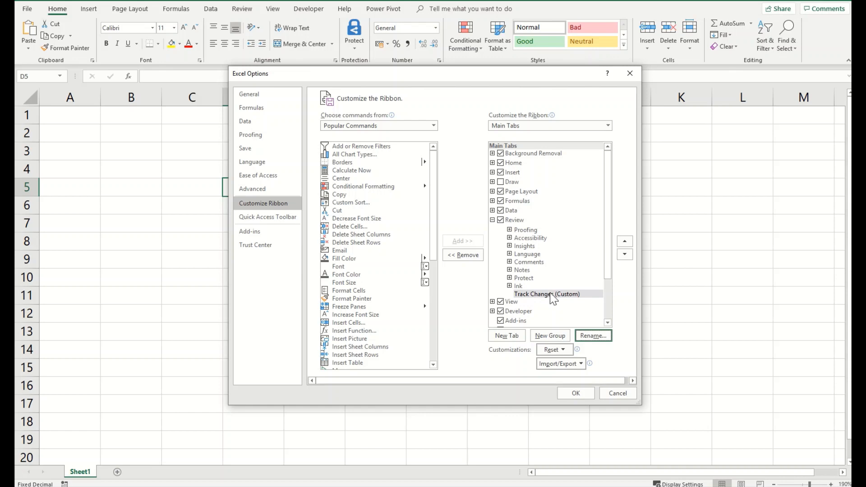
click(546, 293)
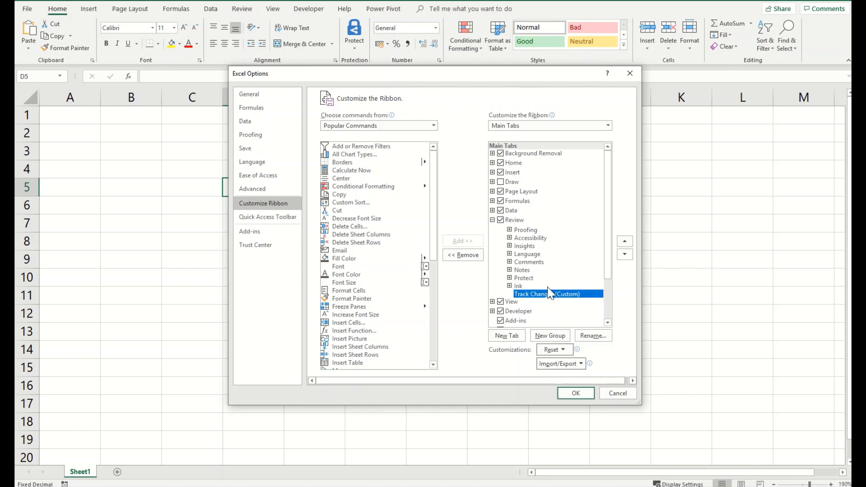
mouse_move(430, 190)
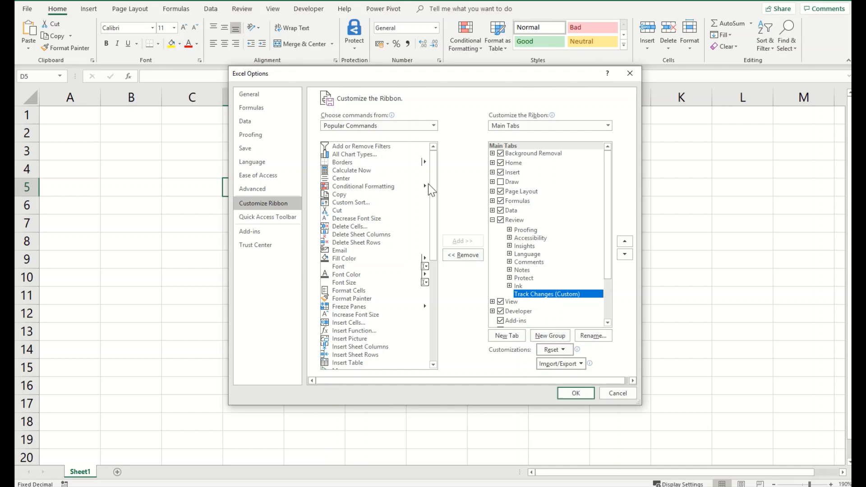
From All Commands, add Track Changes (Legacy) into the custom group.
click(375, 160)
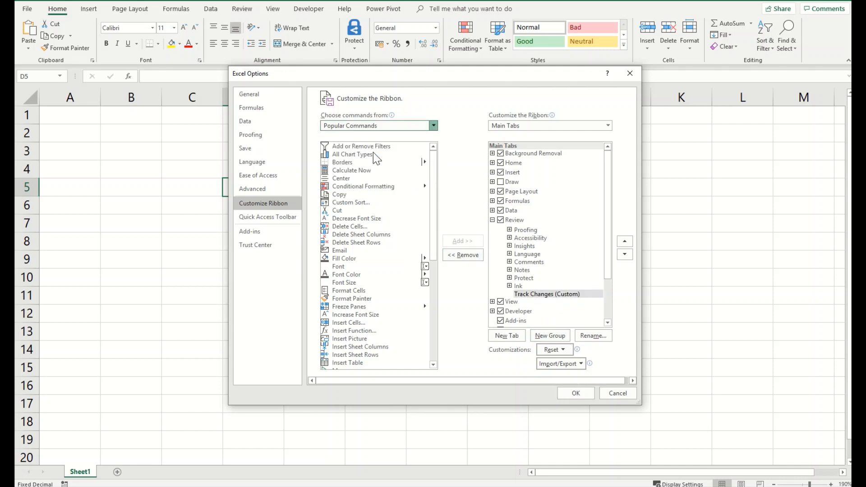
click(432, 125)
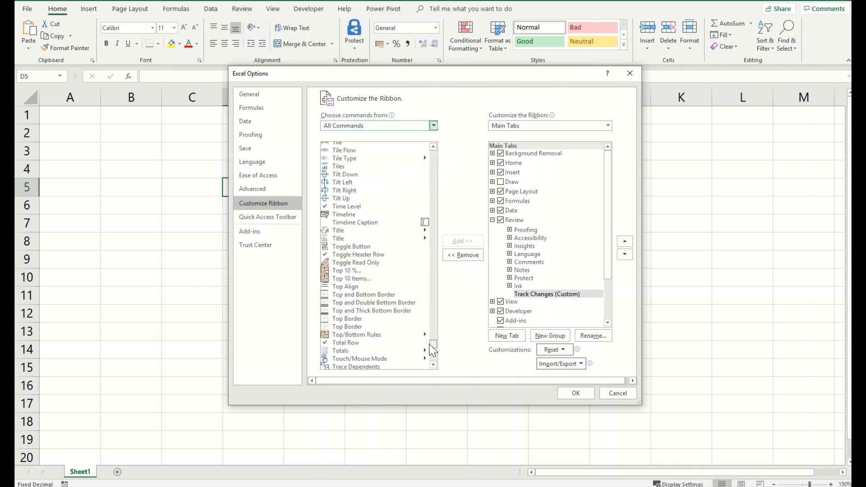
scroll(down, 3)
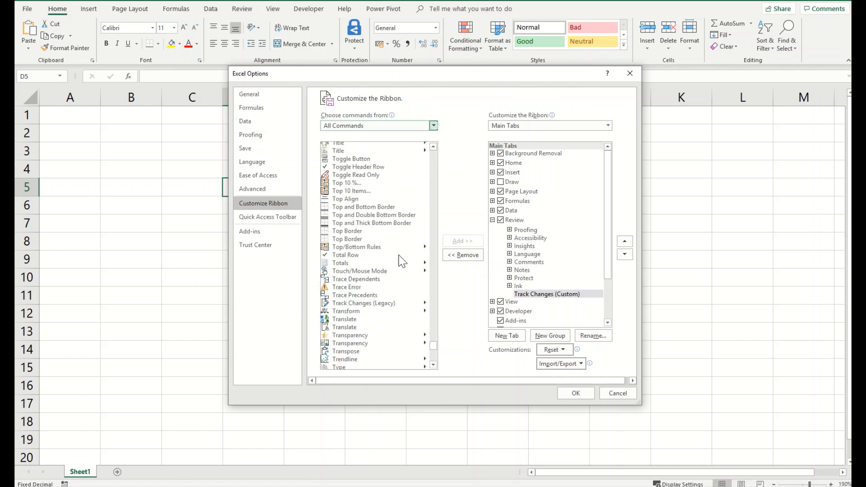
mouse_move(359, 276)
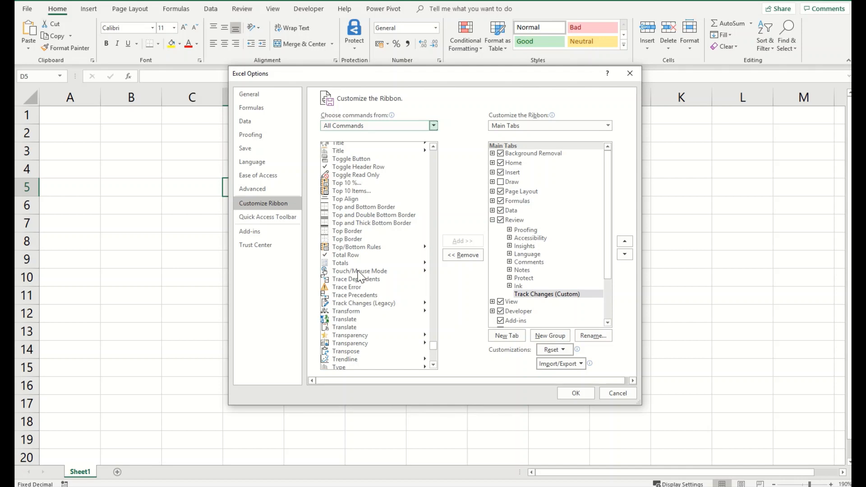
click(364, 302)
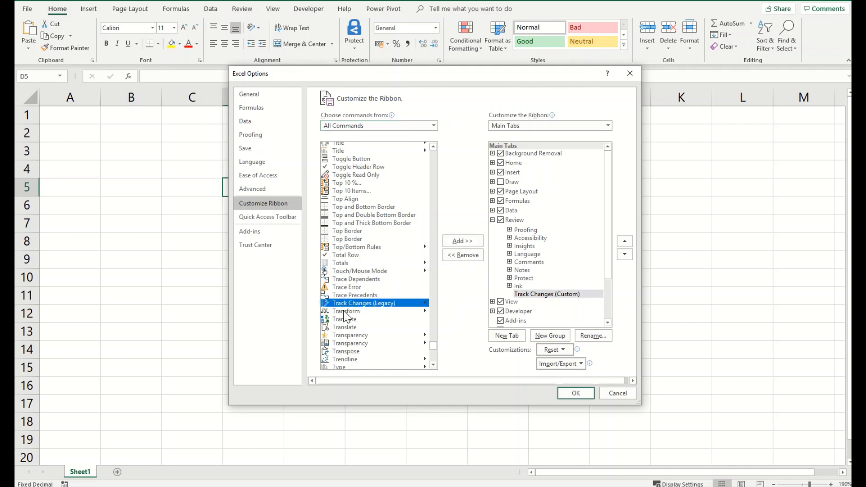
mouse_move(541, 307)
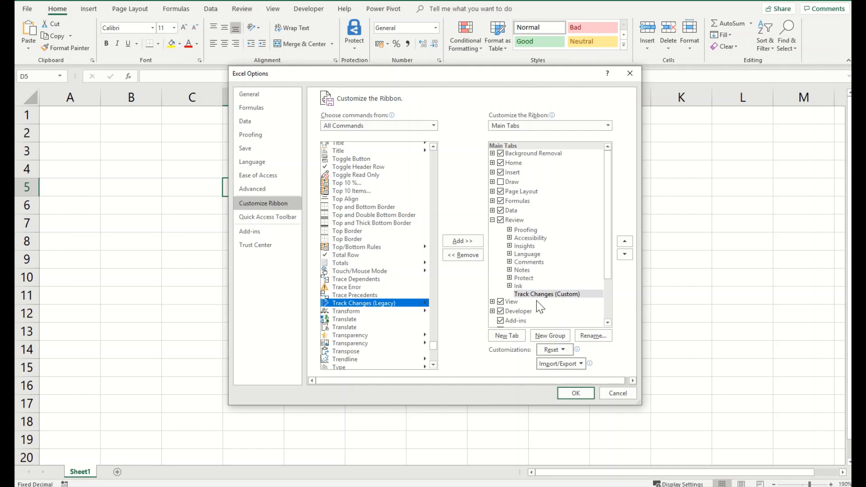
mouse_move(462, 240)
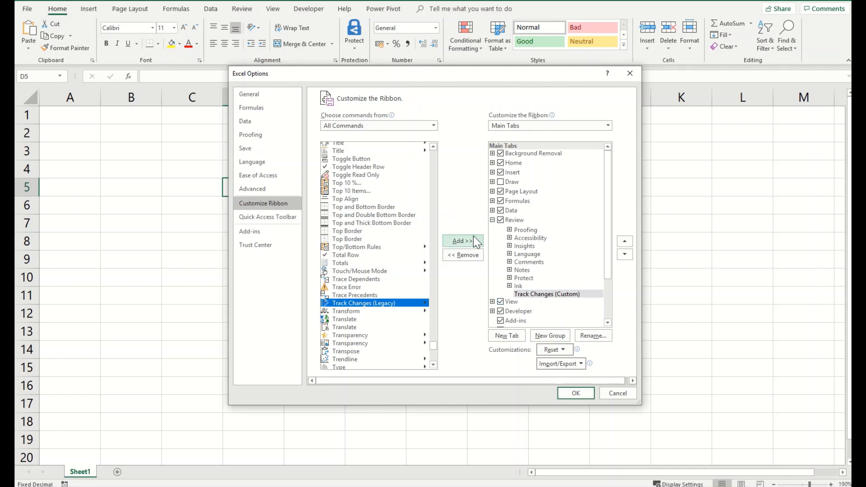
click(462, 241)
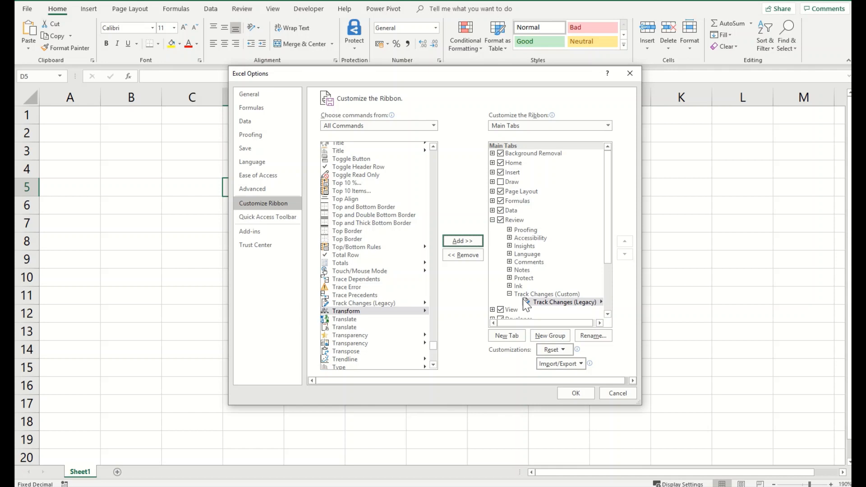
mouse_move(548, 316)
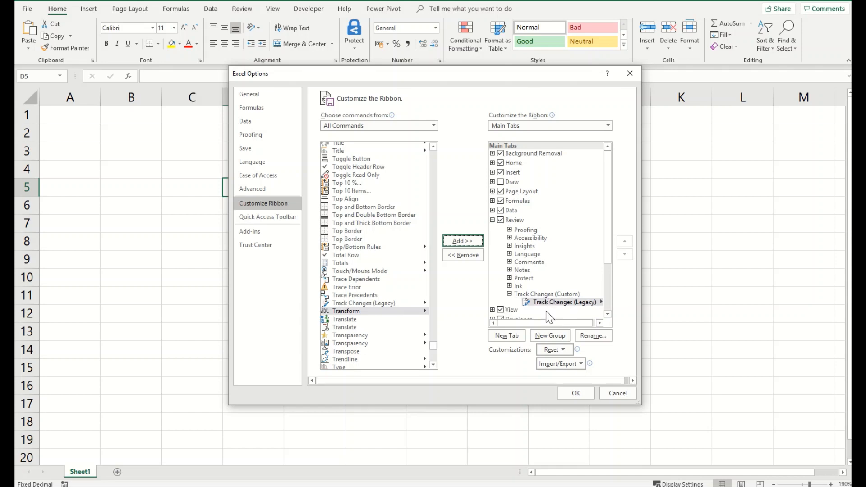
mouse_move(538, 257)
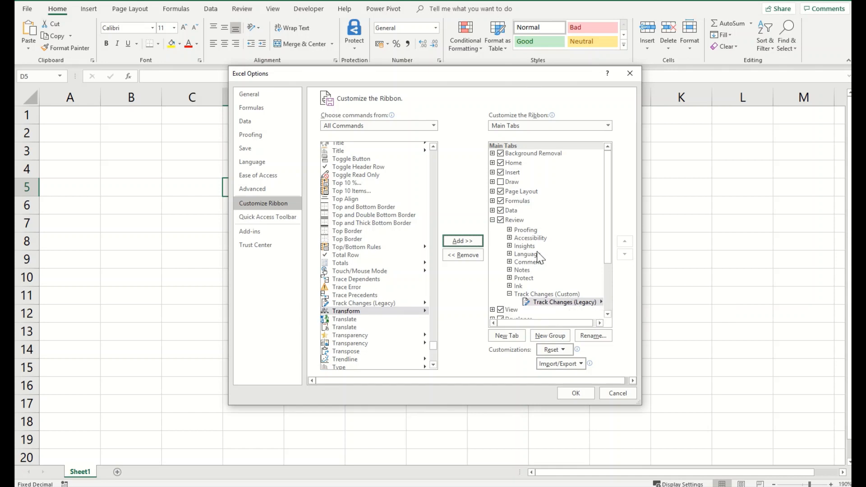
mouse_move(551, 293)
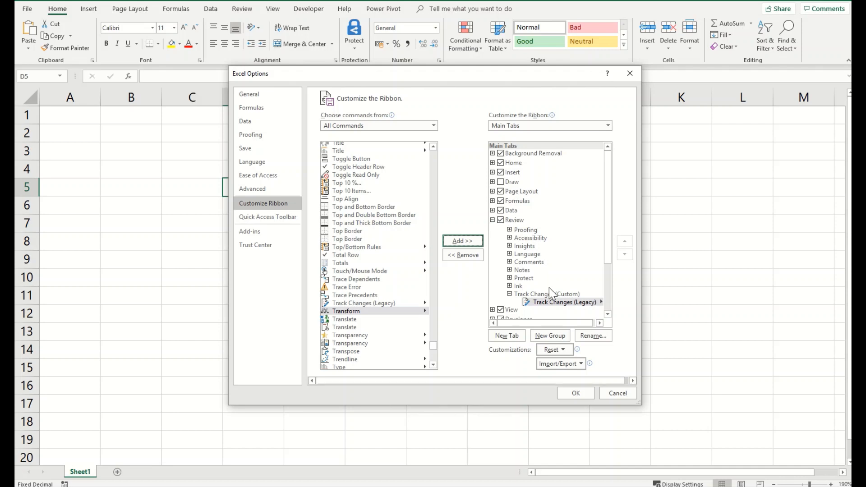
mouse_move(561, 384)
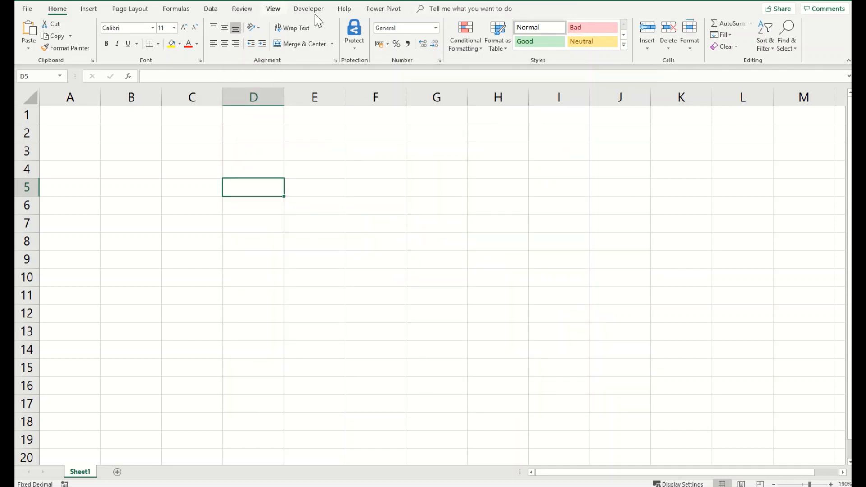
Turn on Highlight Changes via Review's Track Changes (Legacy), saving the workbook as shared, and dismiss the collaboration prompt.
click(241, 8)
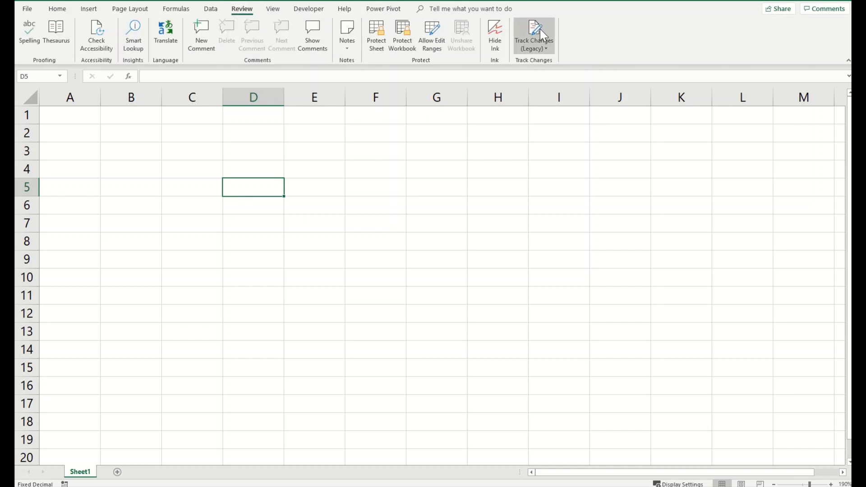
mouse_move(561, 34)
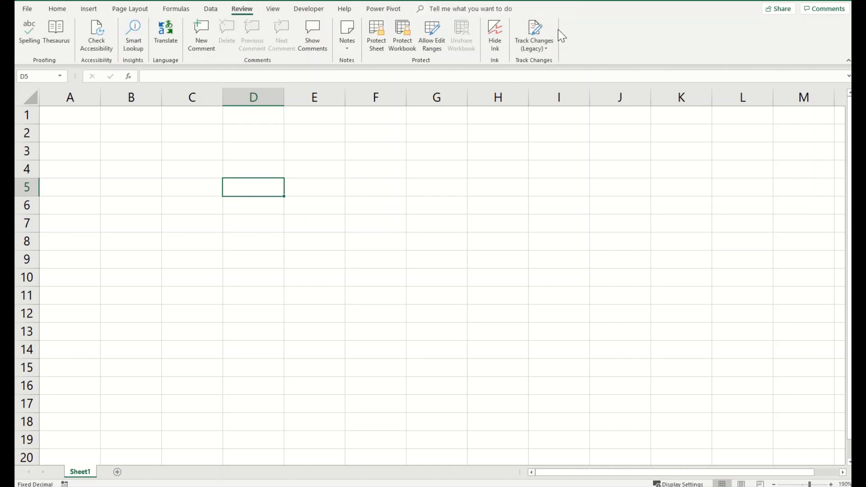
mouse_move(518, 62)
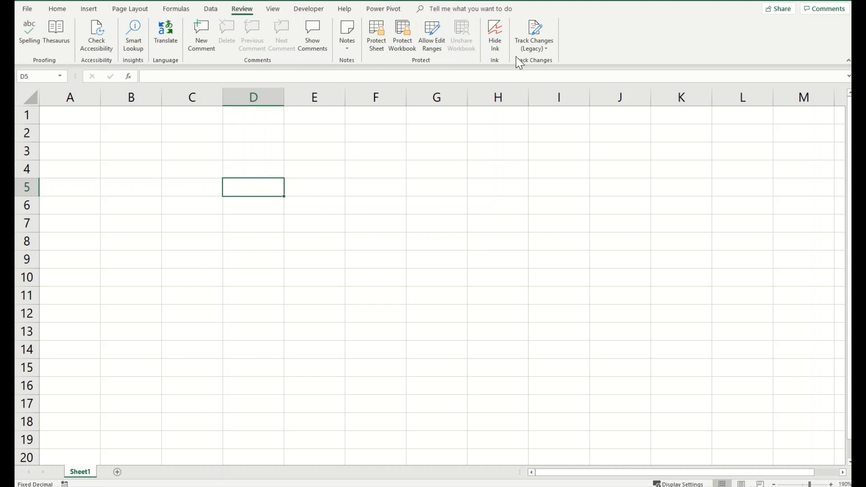
mouse_move(536, 68)
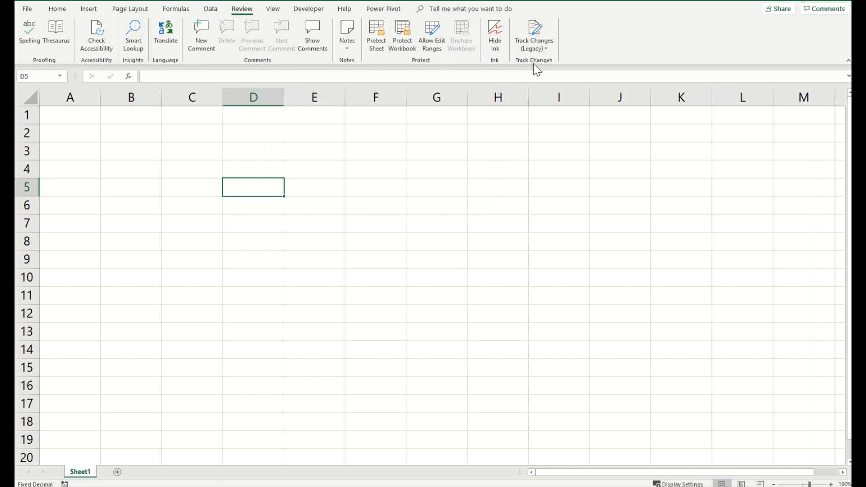
mouse_move(536, 78)
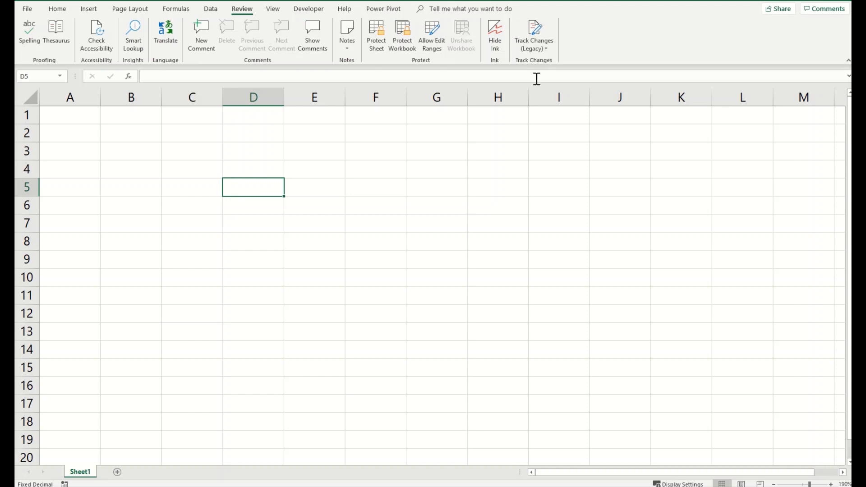
mouse_move(534, 33)
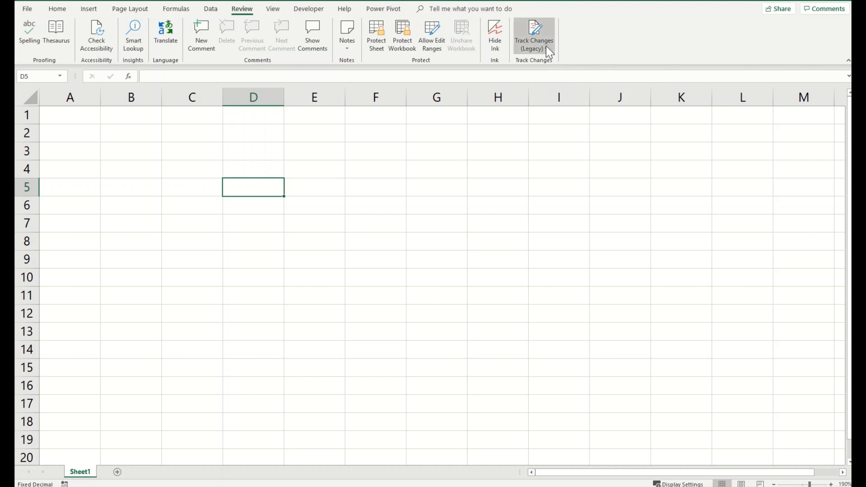
click(532, 34)
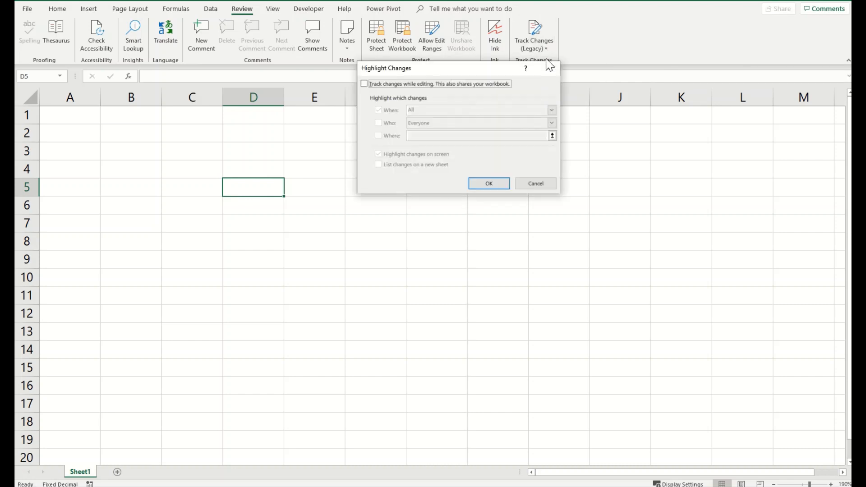
click(363, 84)
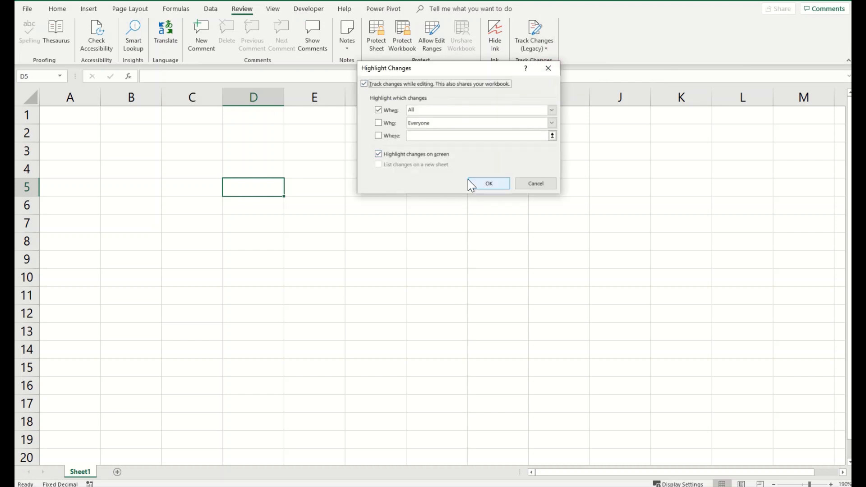
click(487, 184)
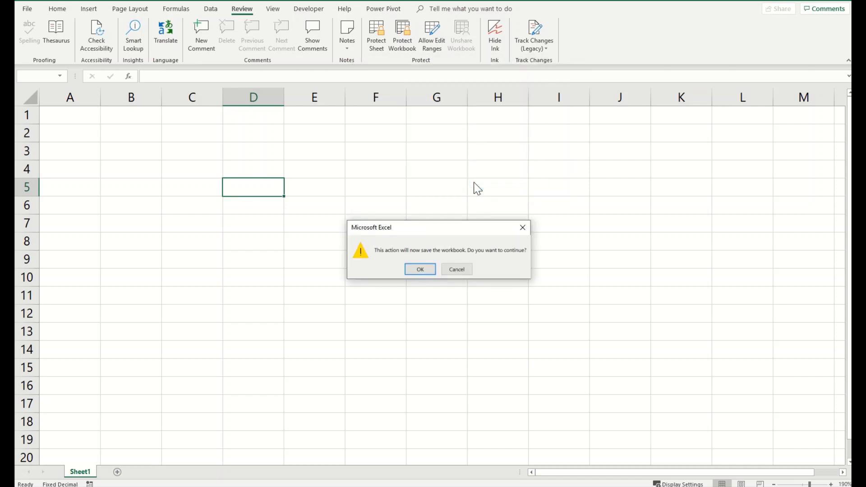
click(419, 268)
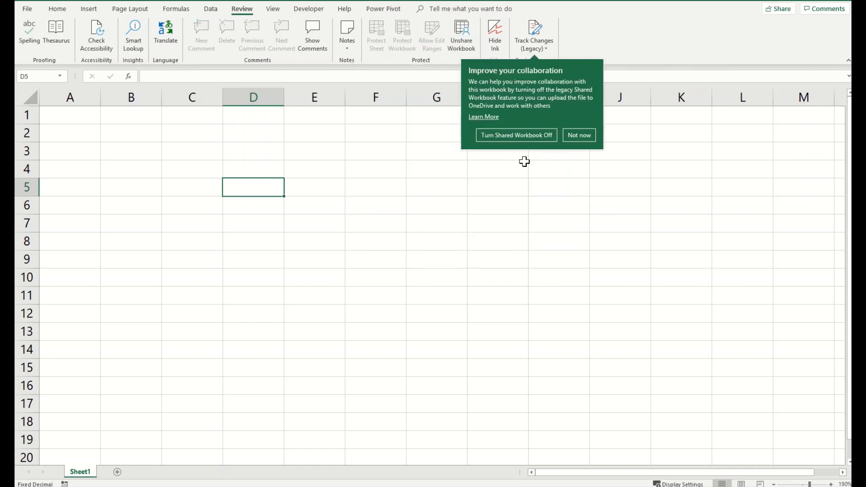
click(578, 135)
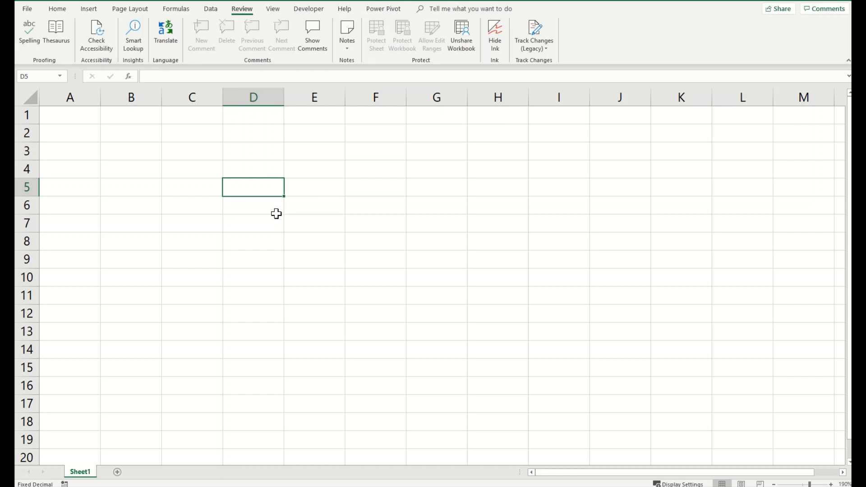
mouse_move(367, 216)
text(My)
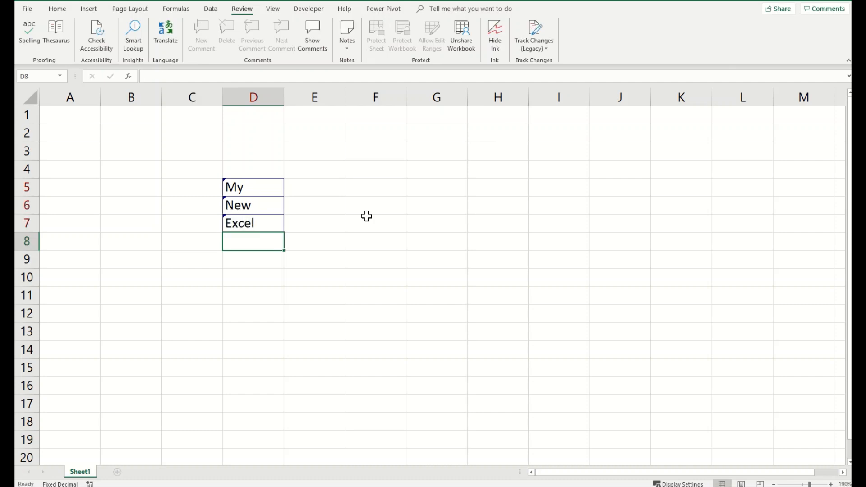
Check the change notes on D5 and D7, enter 'Anywhere' in H5, and select column D.
click(252, 187)
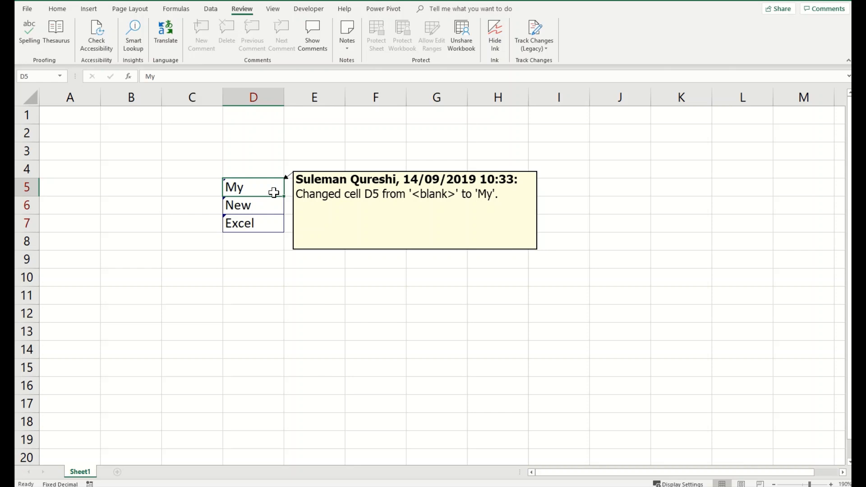
click(252, 205)
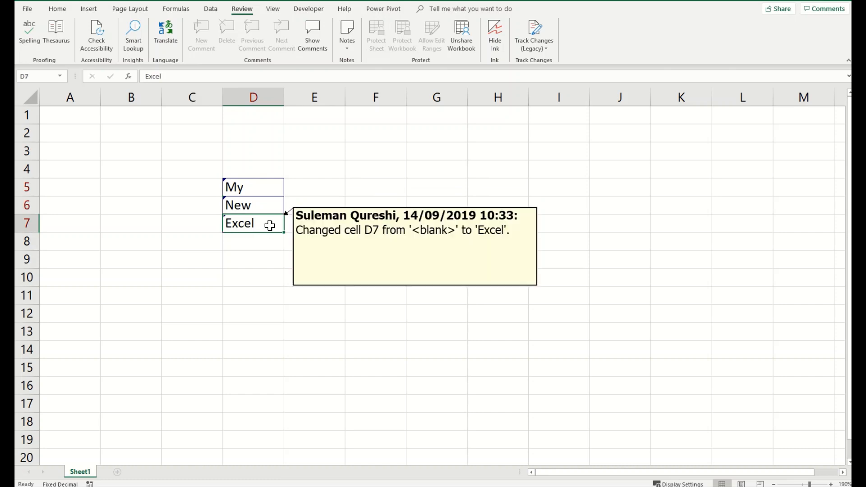
click(496, 187)
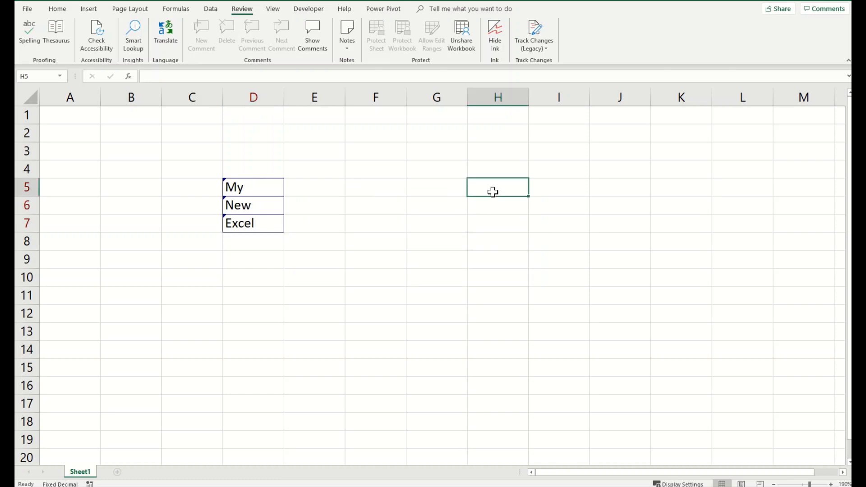
text(Anywhere)
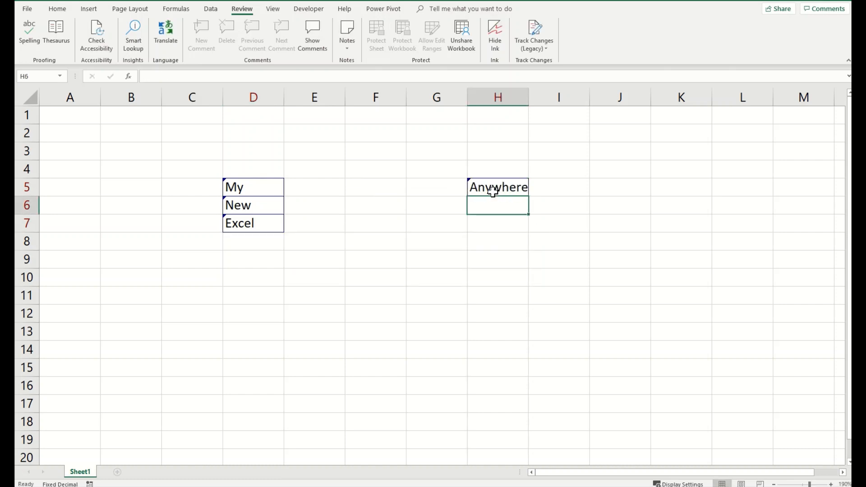
click(497, 187)
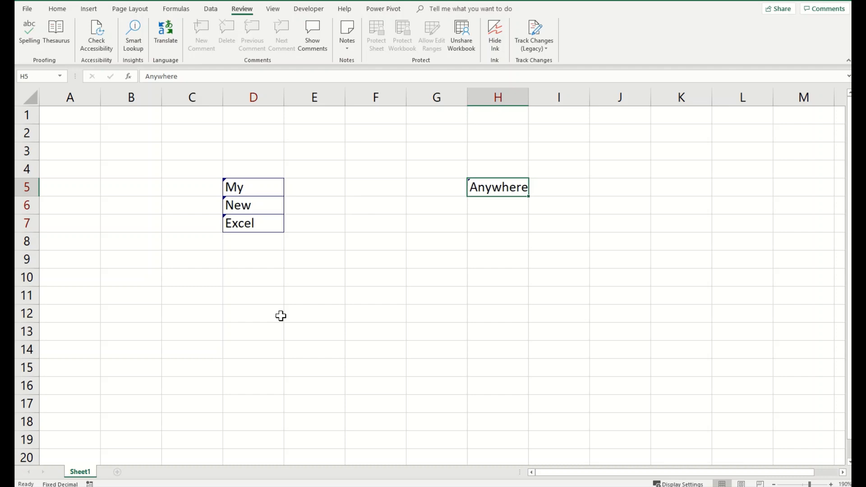
click(252, 97)
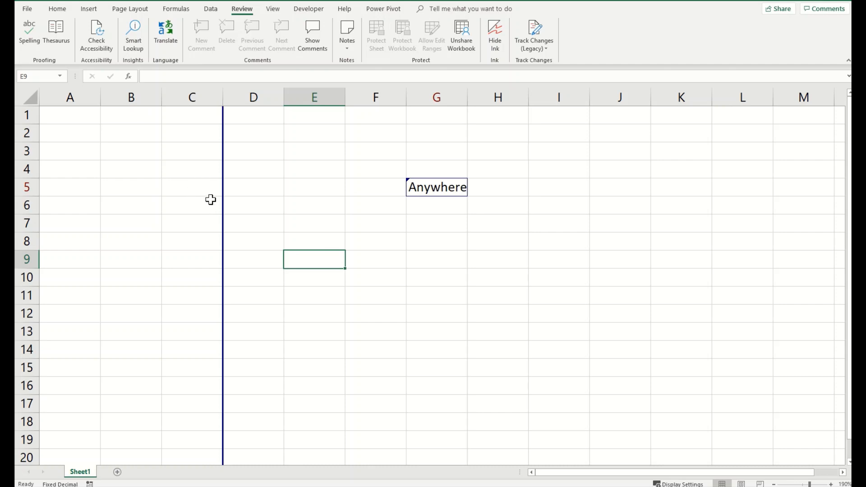
mouse_move(285, 213)
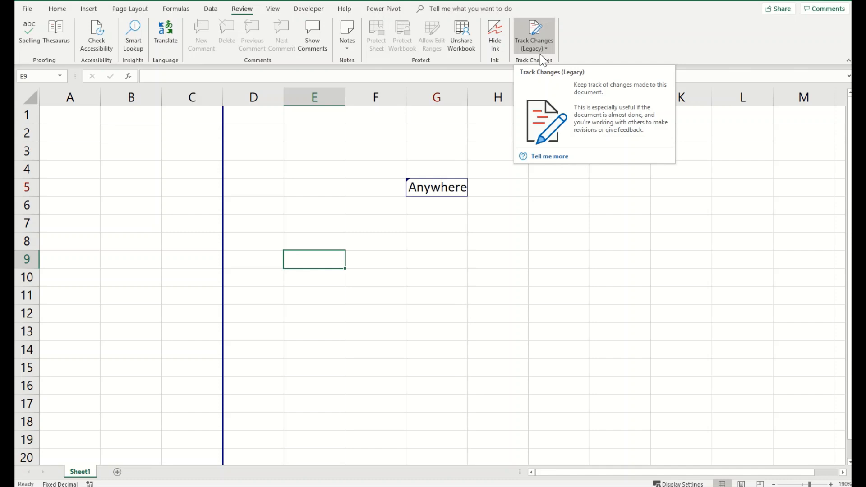
Start Accept/Reject Changes for all unreviewed changes, saving the workbook first.
click(533, 36)
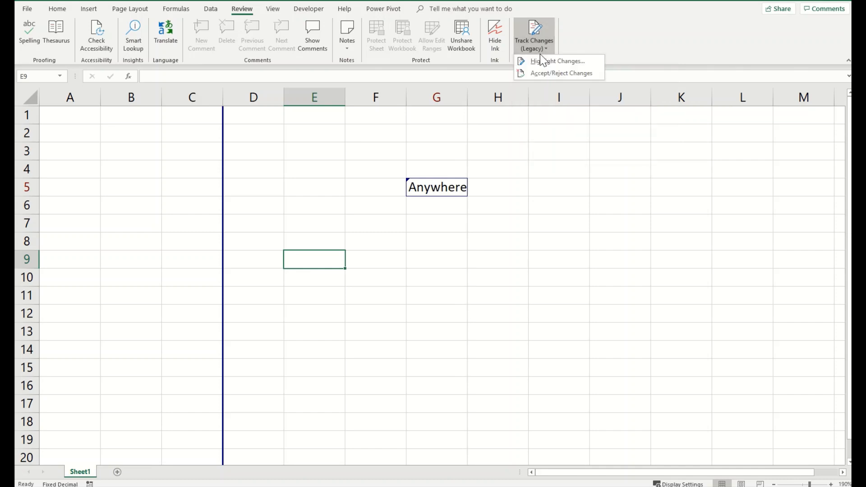
mouse_move(561, 73)
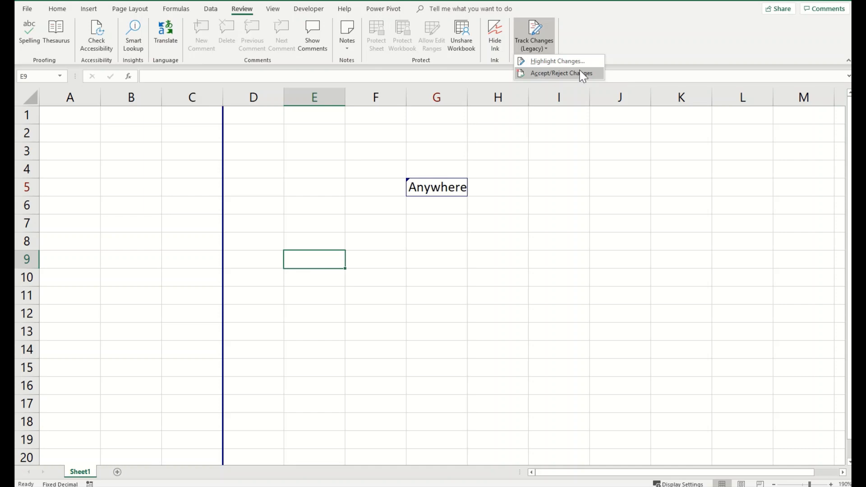
click(561, 73)
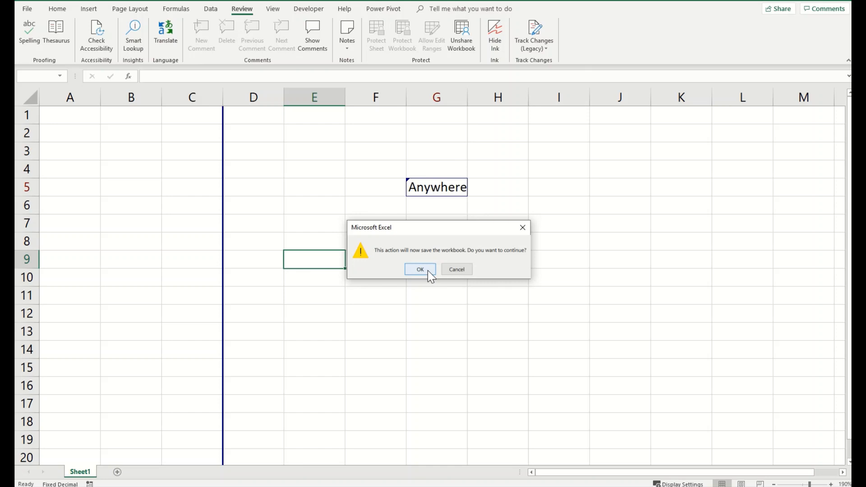
click(420, 269)
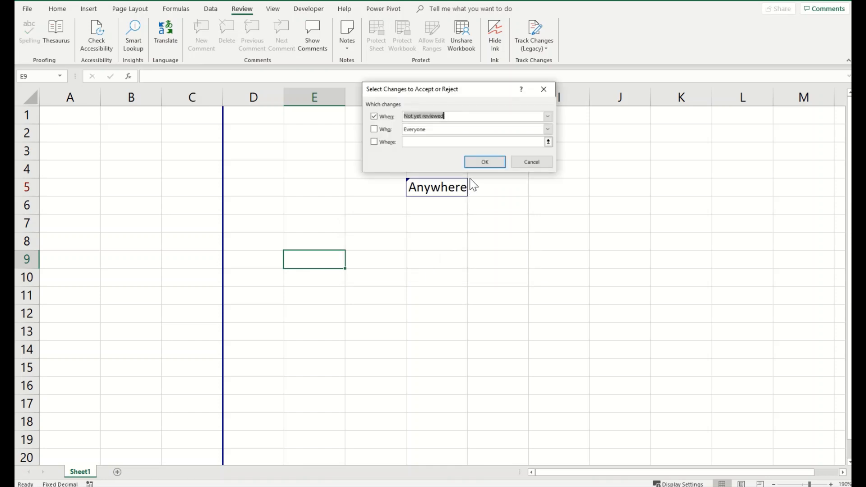
click(485, 162)
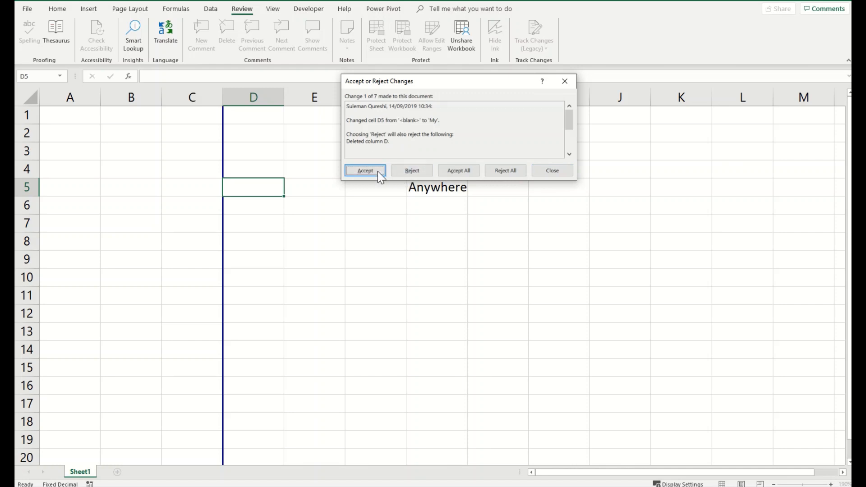
Accept the 'My' entry in D5 and the inserted row, then reject the next listed change.
click(364, 170)
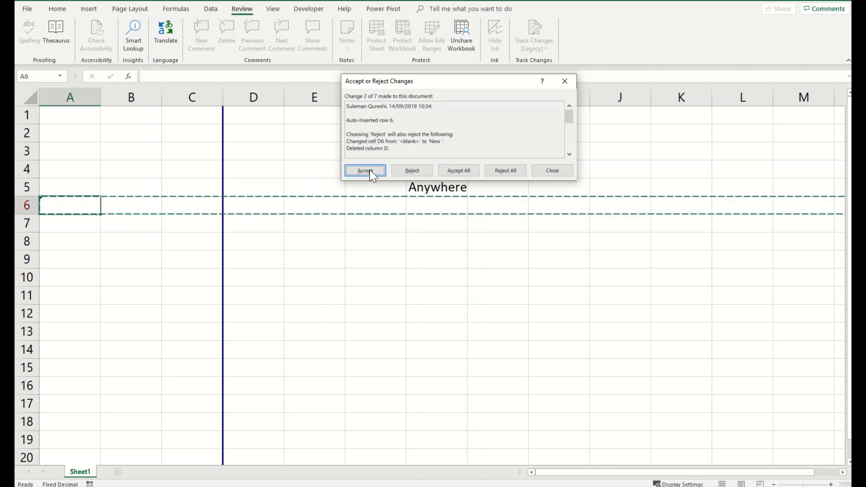
mouse_move(191, 180)
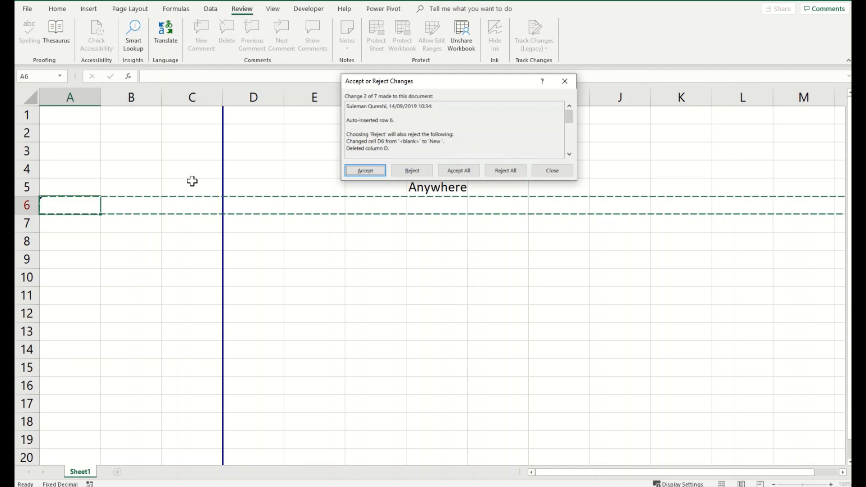
click(411, 170)
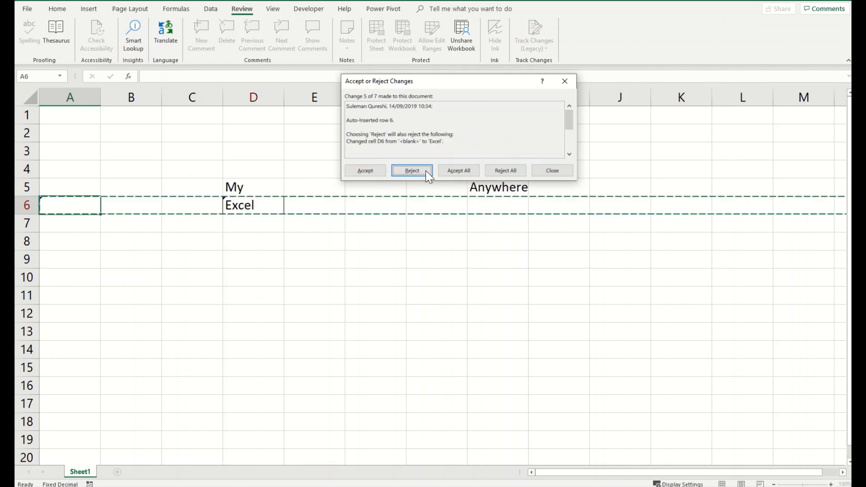
click(411, 170)
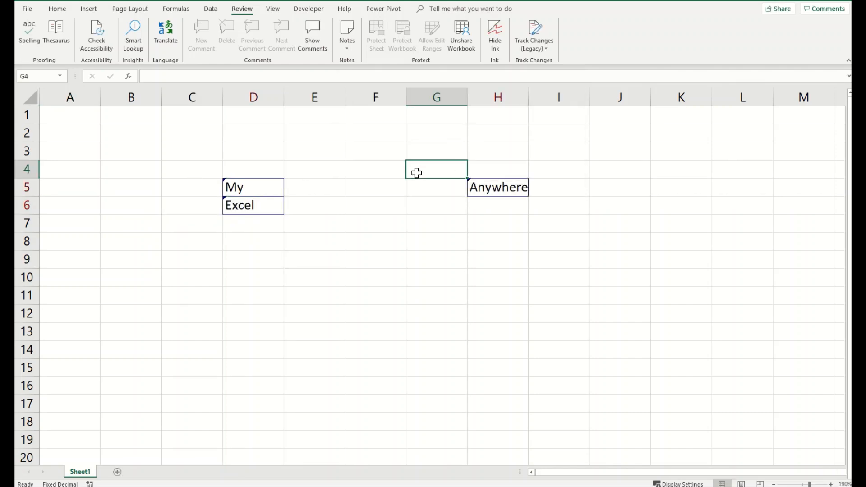
mouse_move(497, 120)
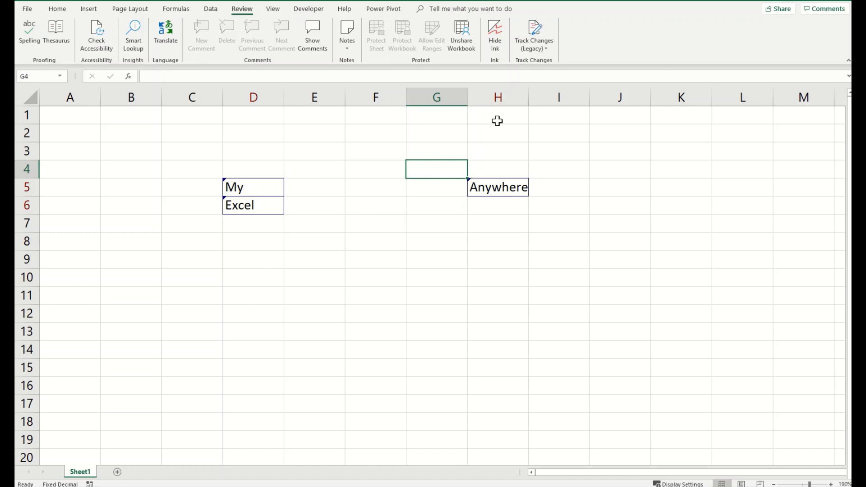
mouse_move(398, 213)
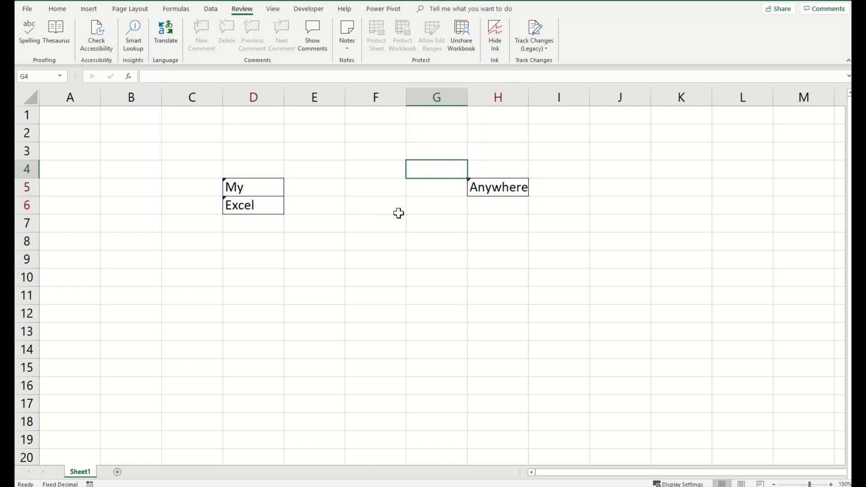